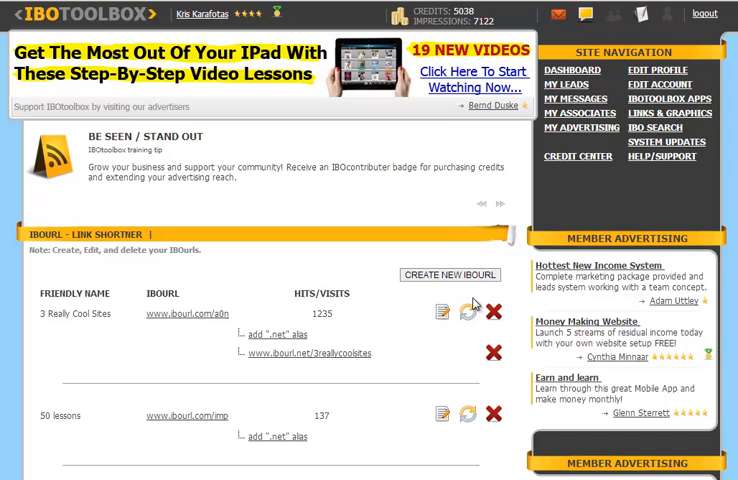
# Start a new IBOurl with the friendly name 'Target'
pyautogui.click(450, 276)
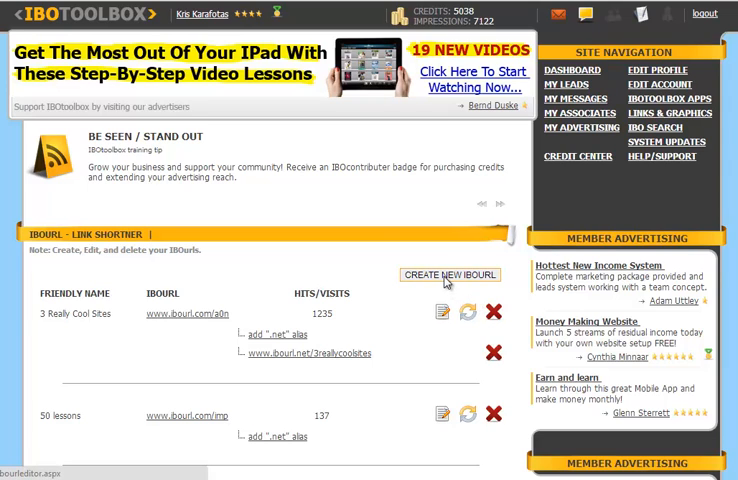
pyautogui.click(450, 276)
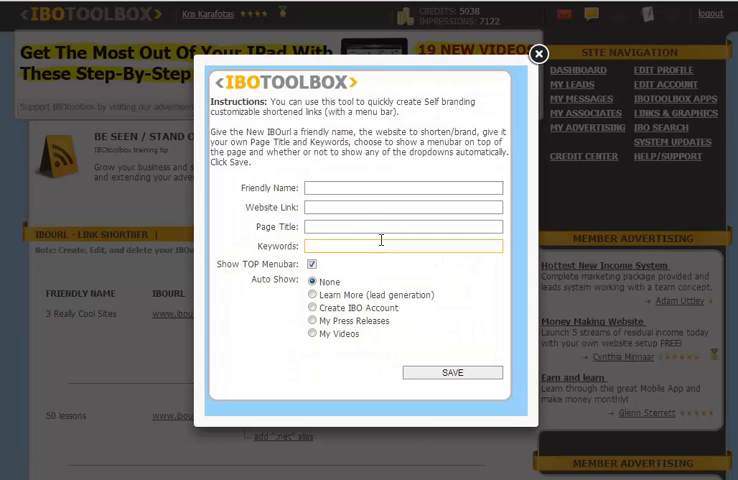
pyautogui.click(404, 188)
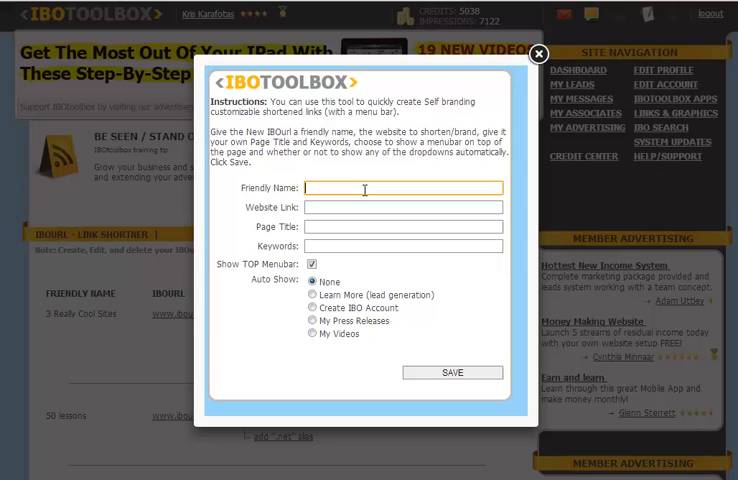
pyautogui.write('Target')
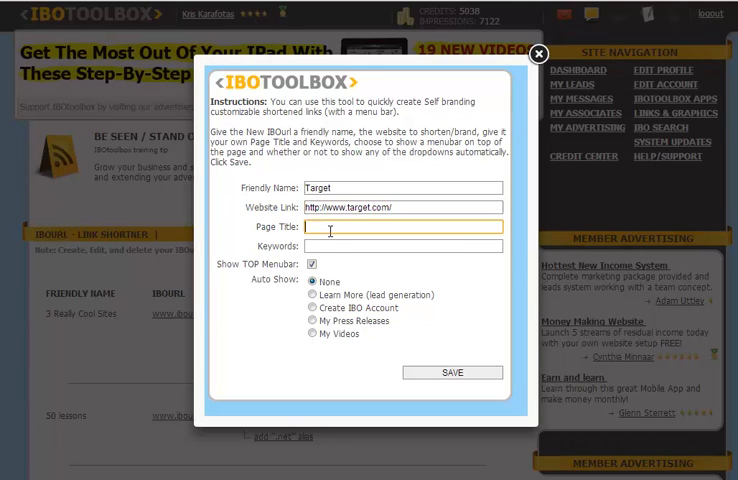
# Enter page title 'Shop at Target' and keywords 'retail shopping' for the target.com link
pyautogui.write('Shop at Target')
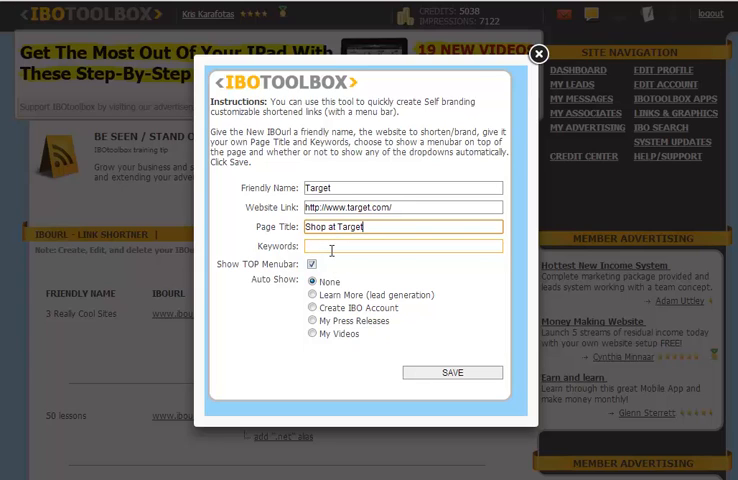
pyautogui.write('retail shopping')
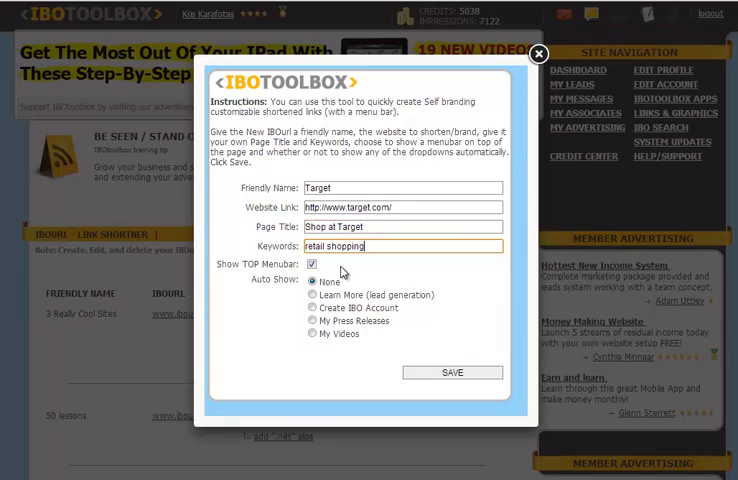
pyautogui.click(312, 264)
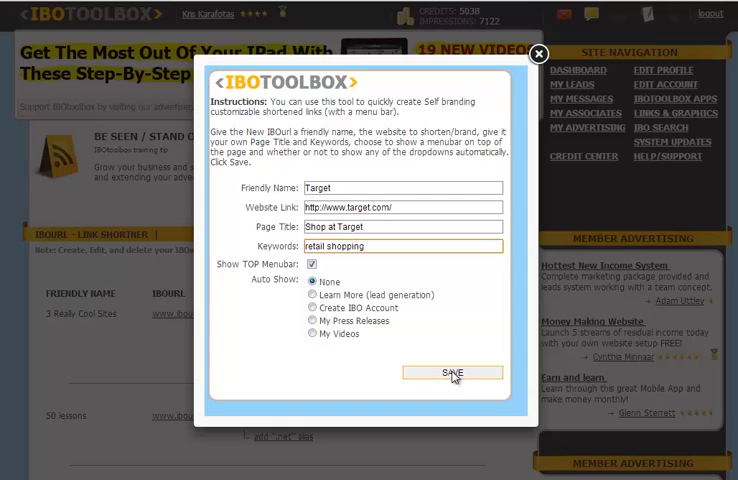
# Save the Target short link and locate it in the Link Shortener list
pyautogui.click(452, 372)
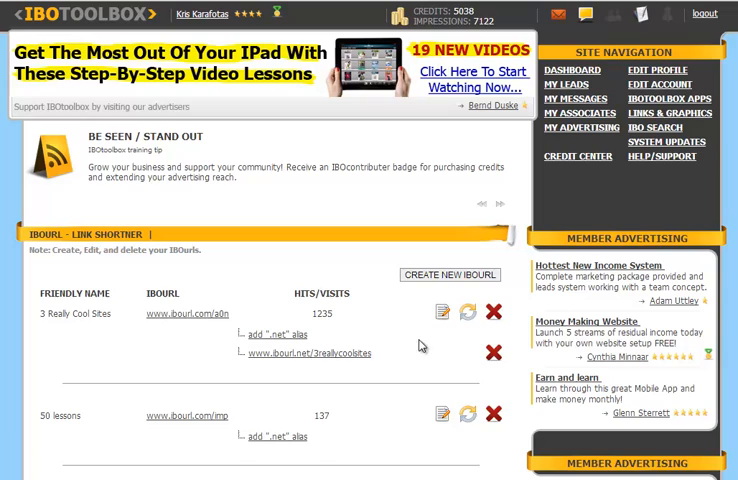
pyautogui.moveTo(104, 312)
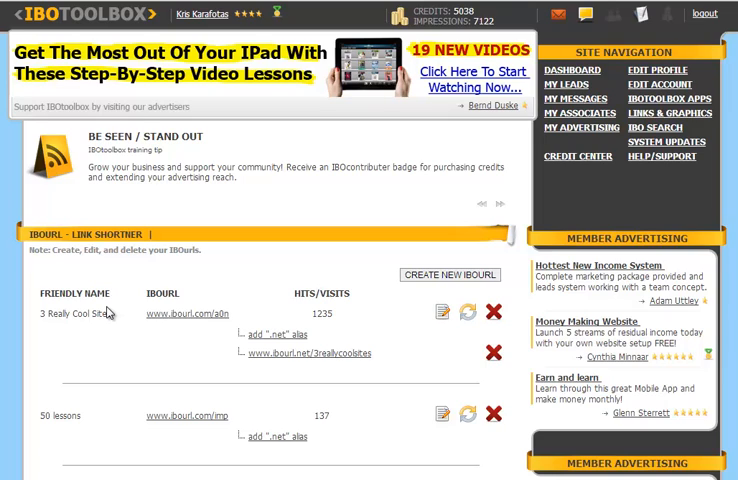
pyautogui.scroll(-3)
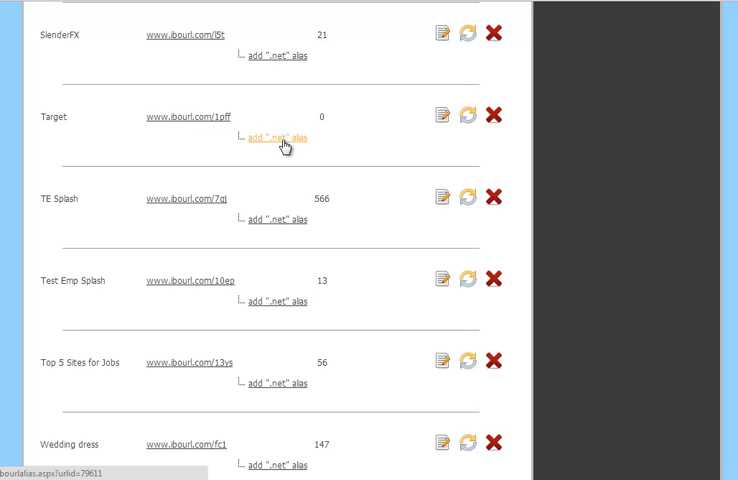
# Attach the .net alias 'shoptarget' to the Target short link
pyautogui.click(276, 138)
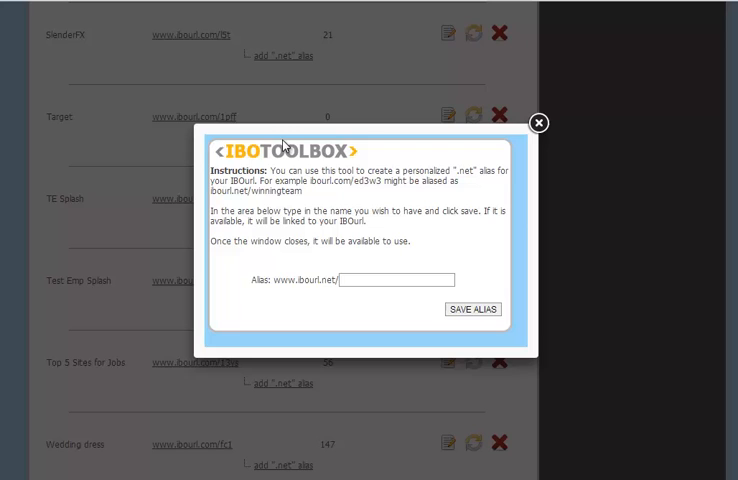
pyautogui.click(398, 280)
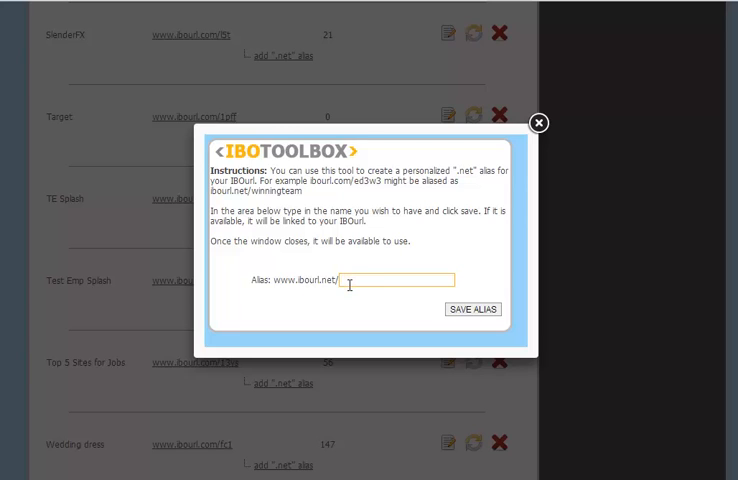
pyautogui.write('shoptarget')
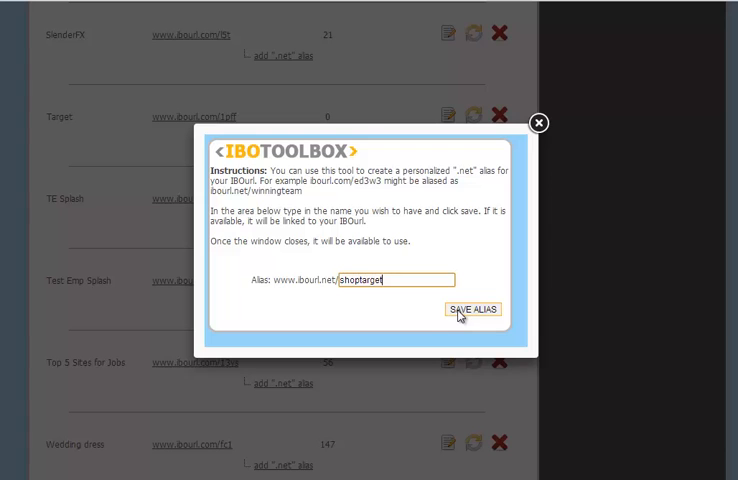
pyautogui.click(470, 308)
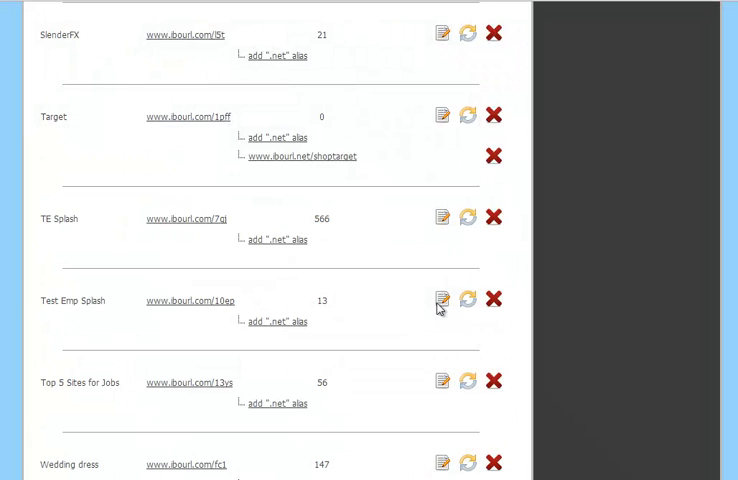
pyautogui.moveTo(288, 168)
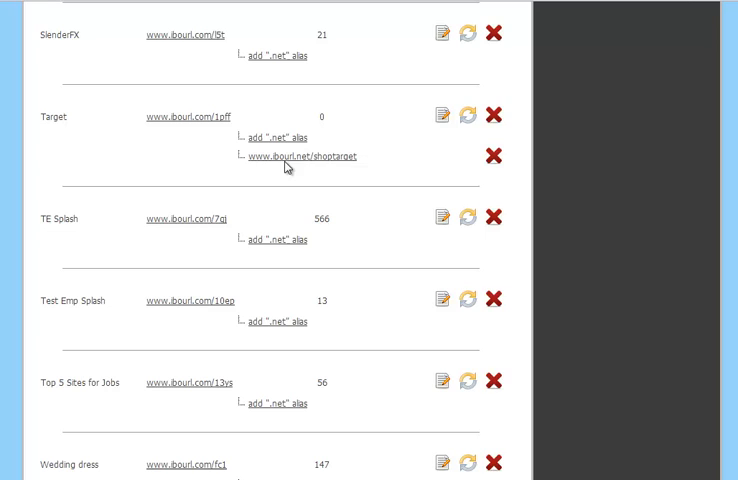
pyautogui.moveTo(284, 180)
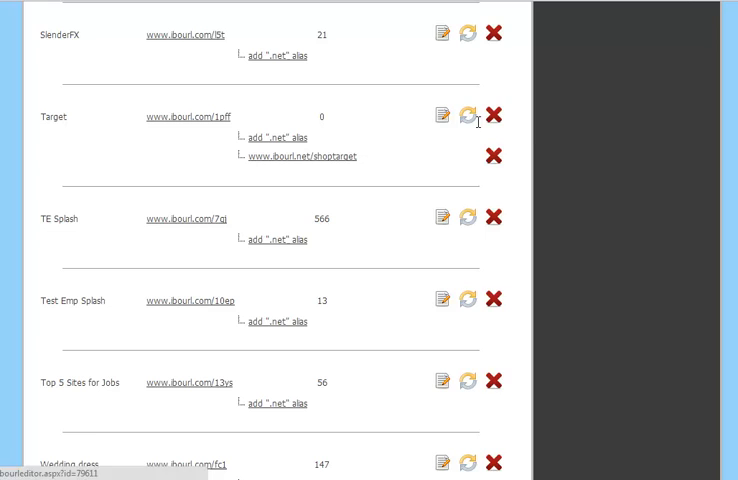
pyautogui.moveTo(464, 116)
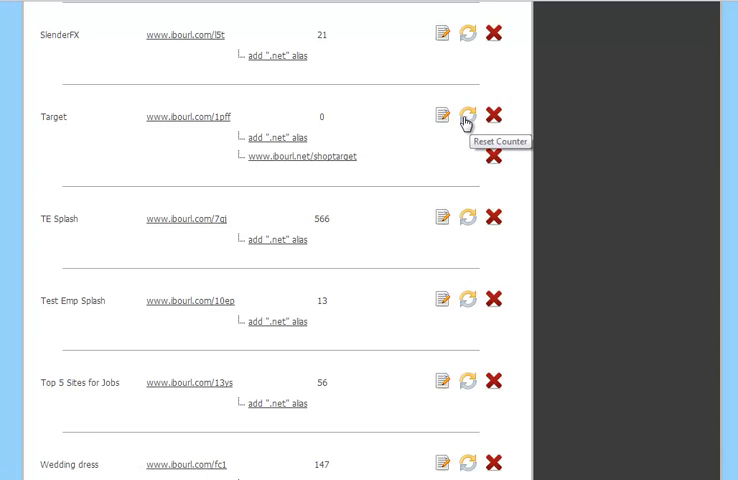
pyautogui.moveTo(492, 120)
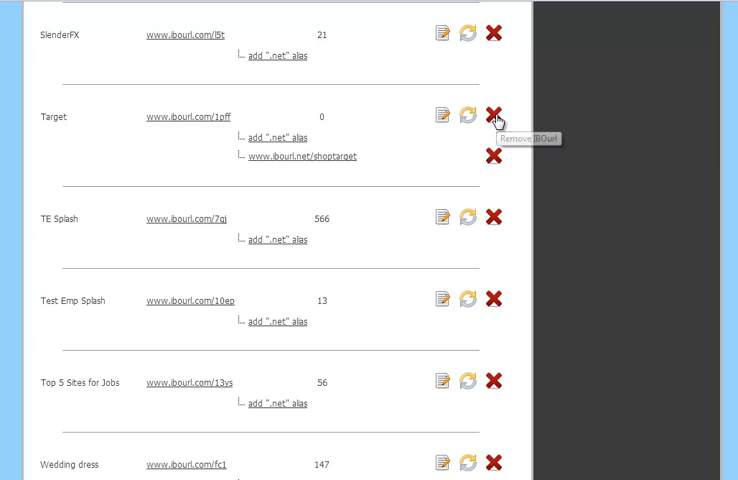